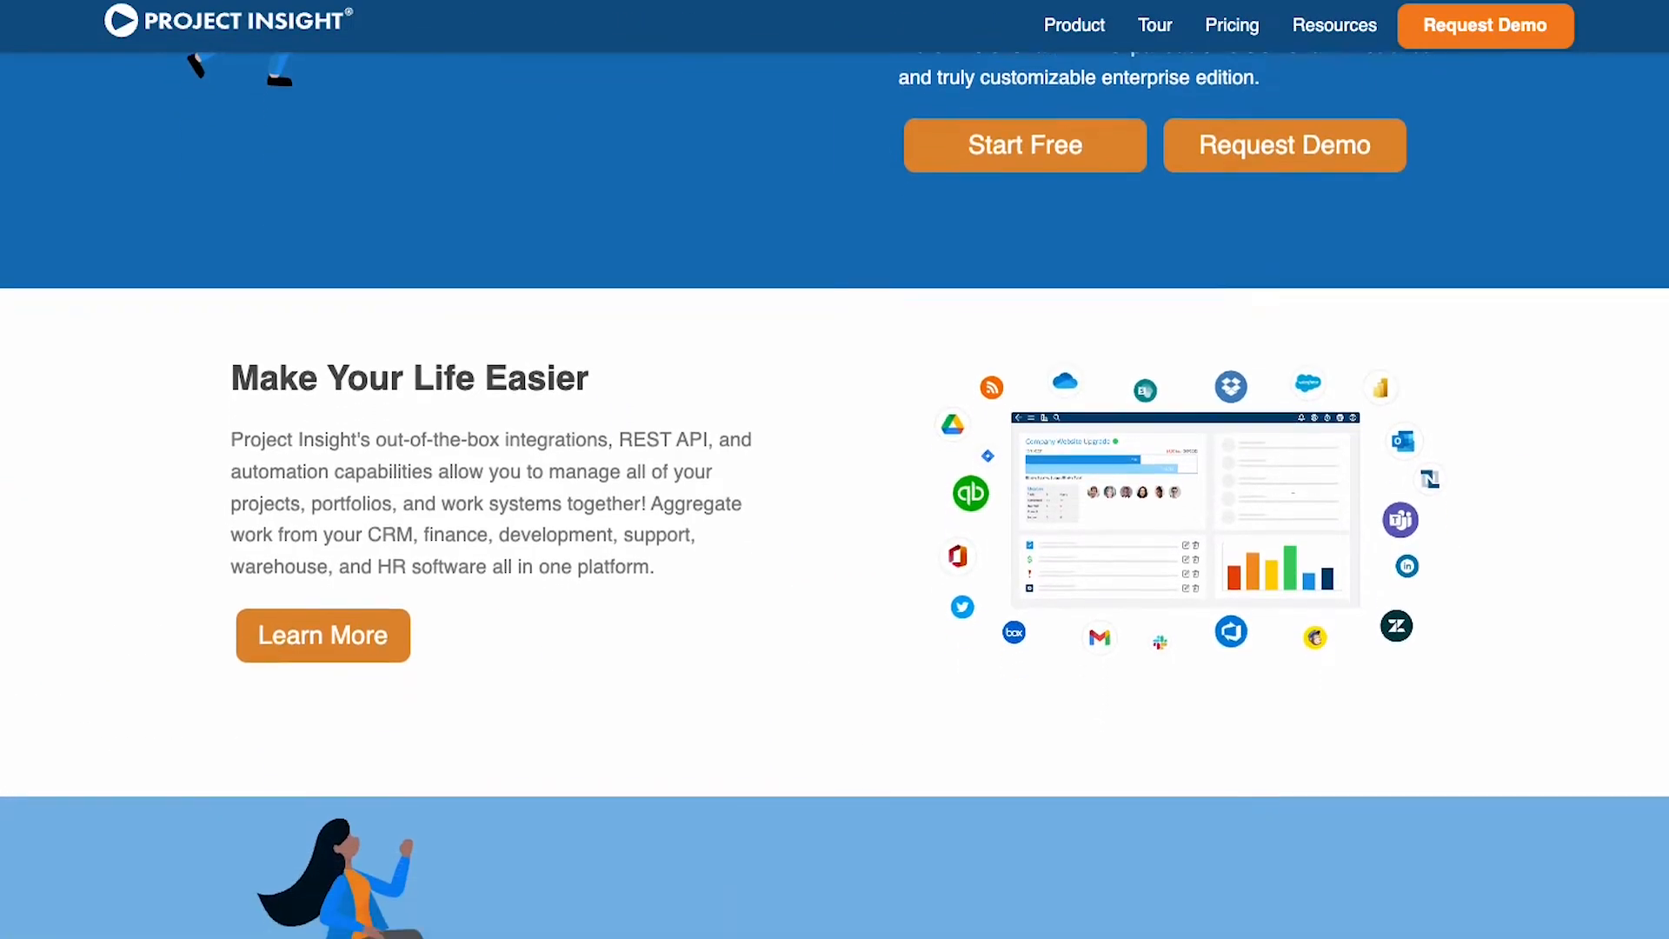
Scroll the homepage down to the Make Your Life Easier integrations section.
scroll("down", 3)
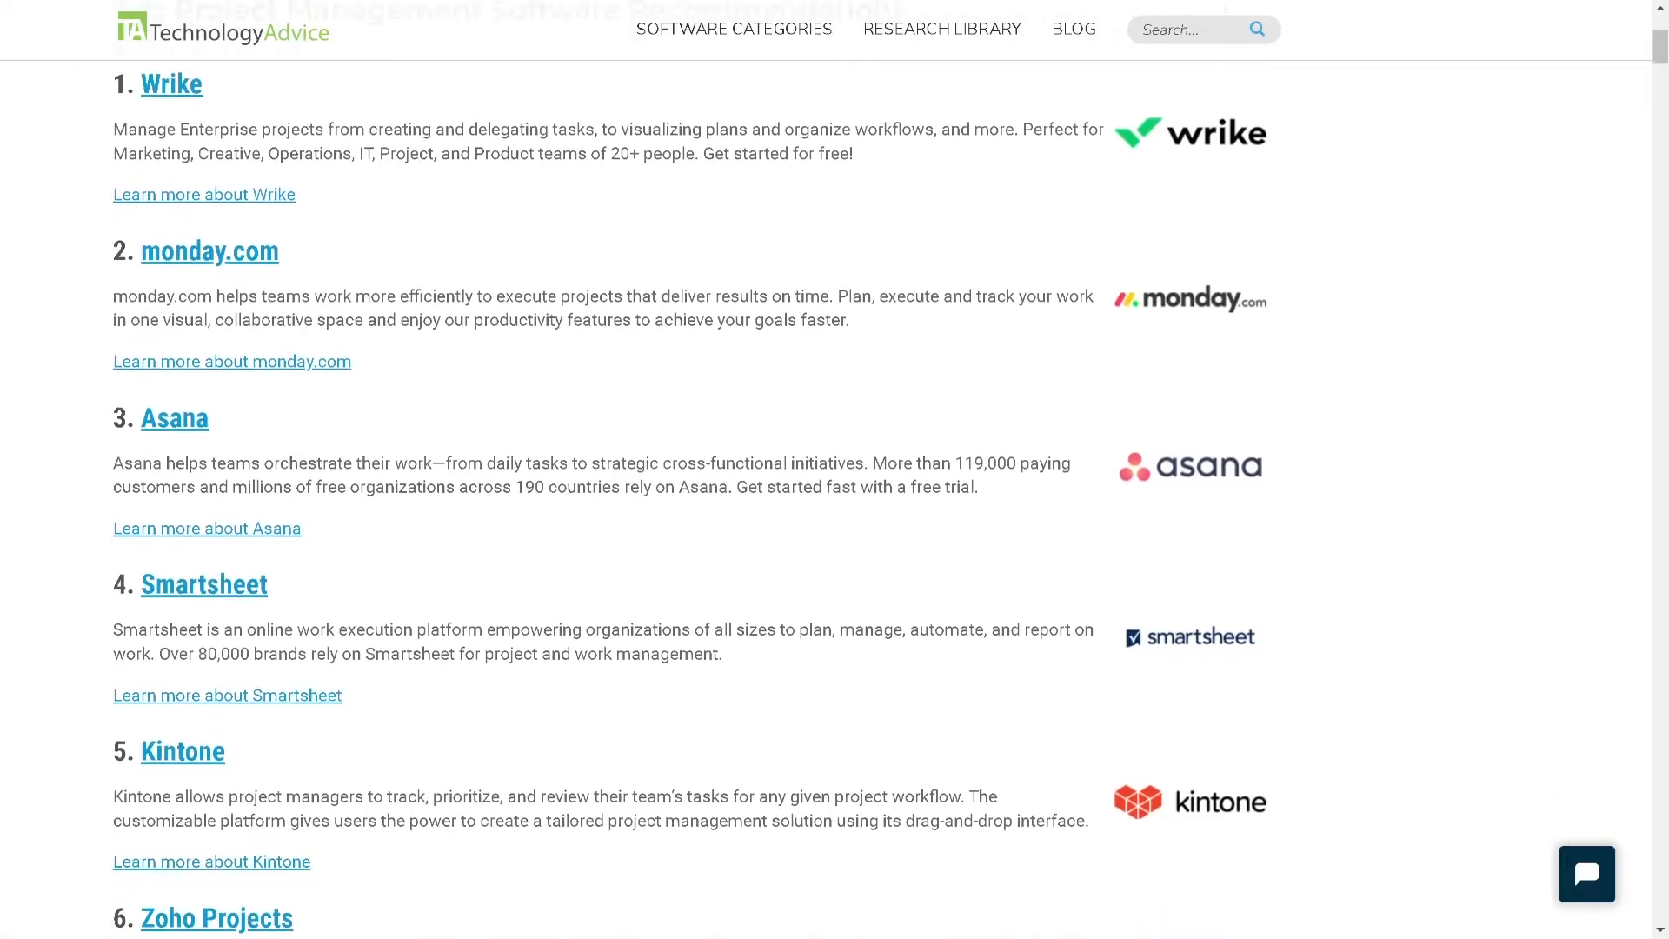
Scroll the article past the top-ten list to the 2022 project management comparison table.
scroll("down", 3)
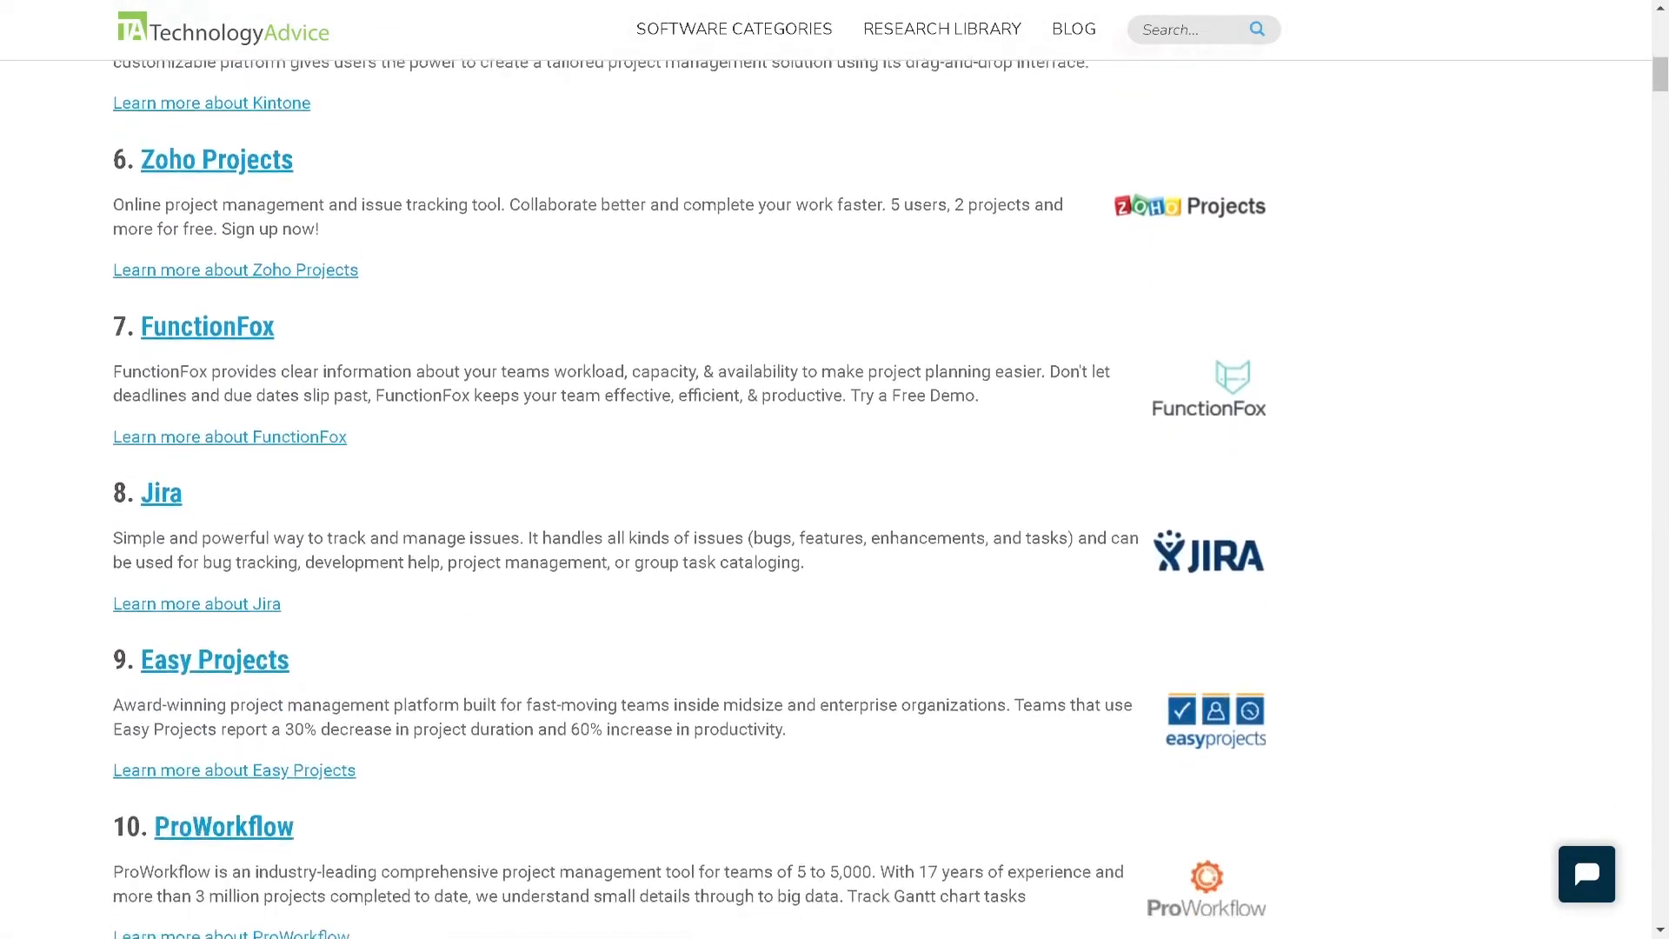
scroll("down", 3)
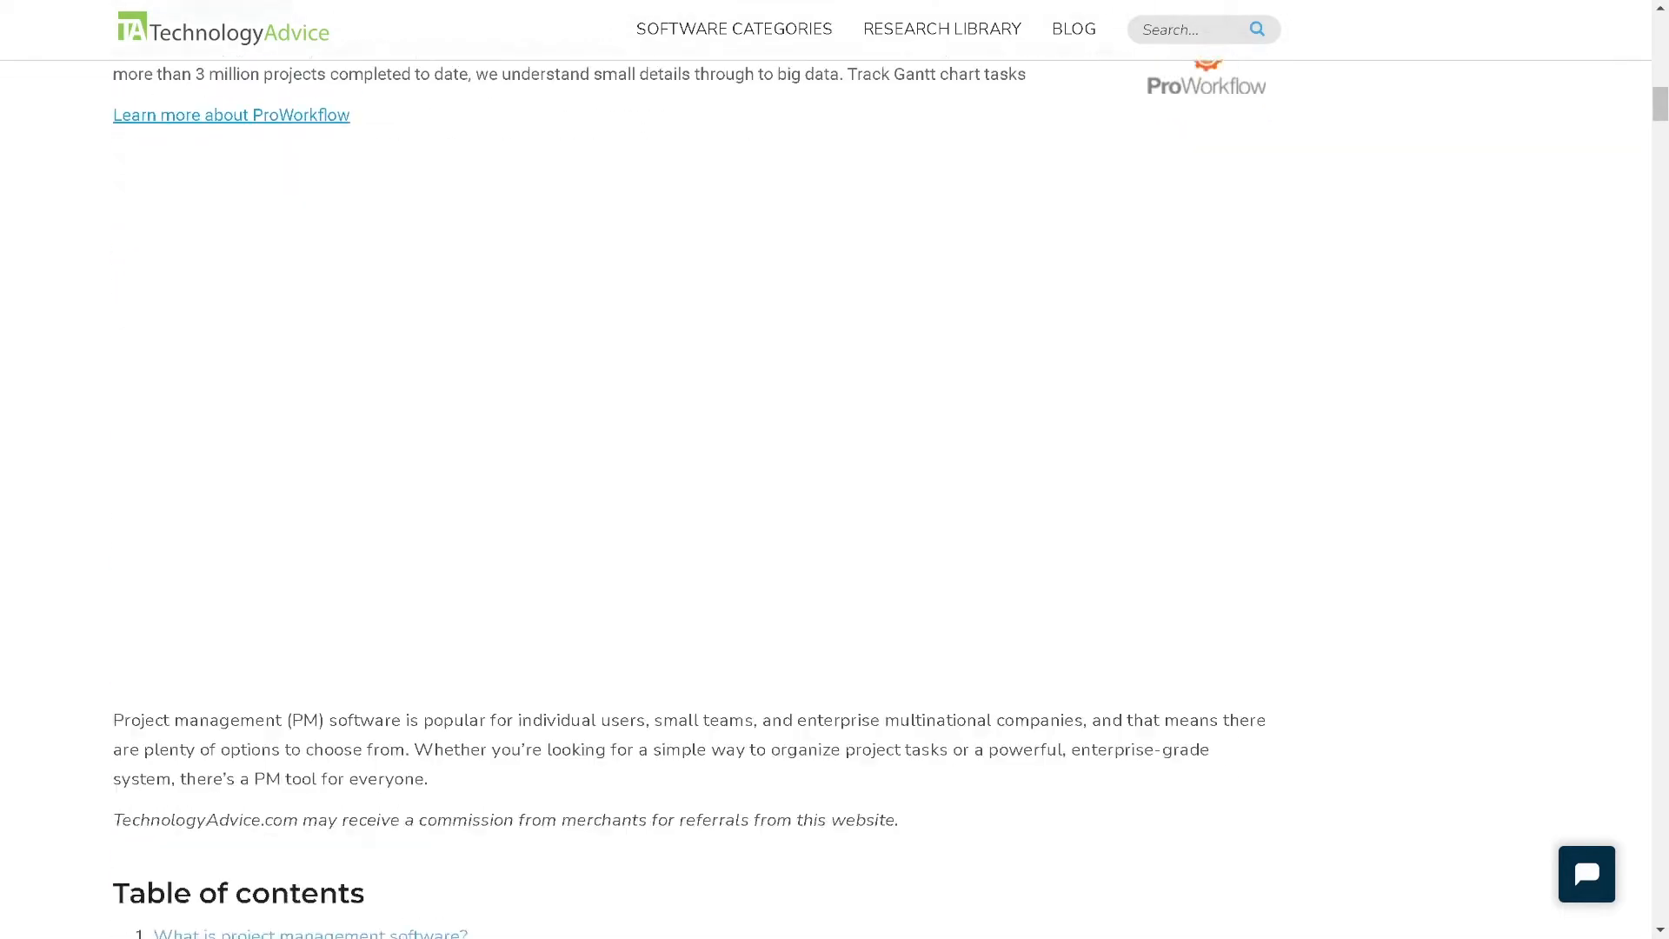
scroll("down", 3)
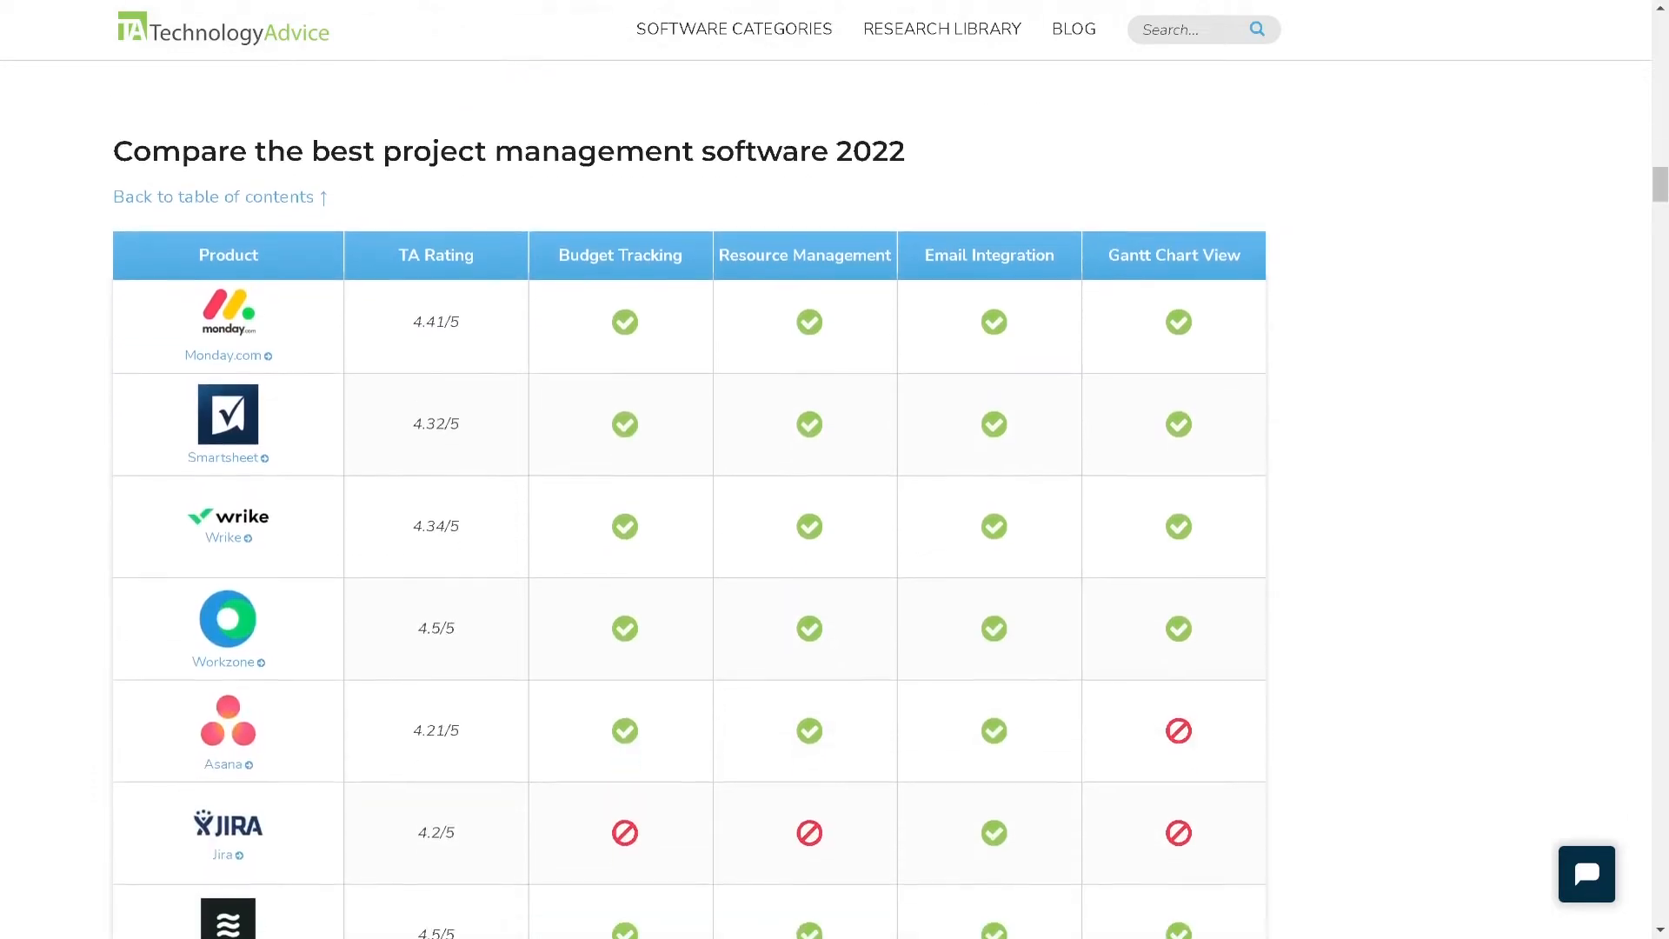
scroll("down", 3)
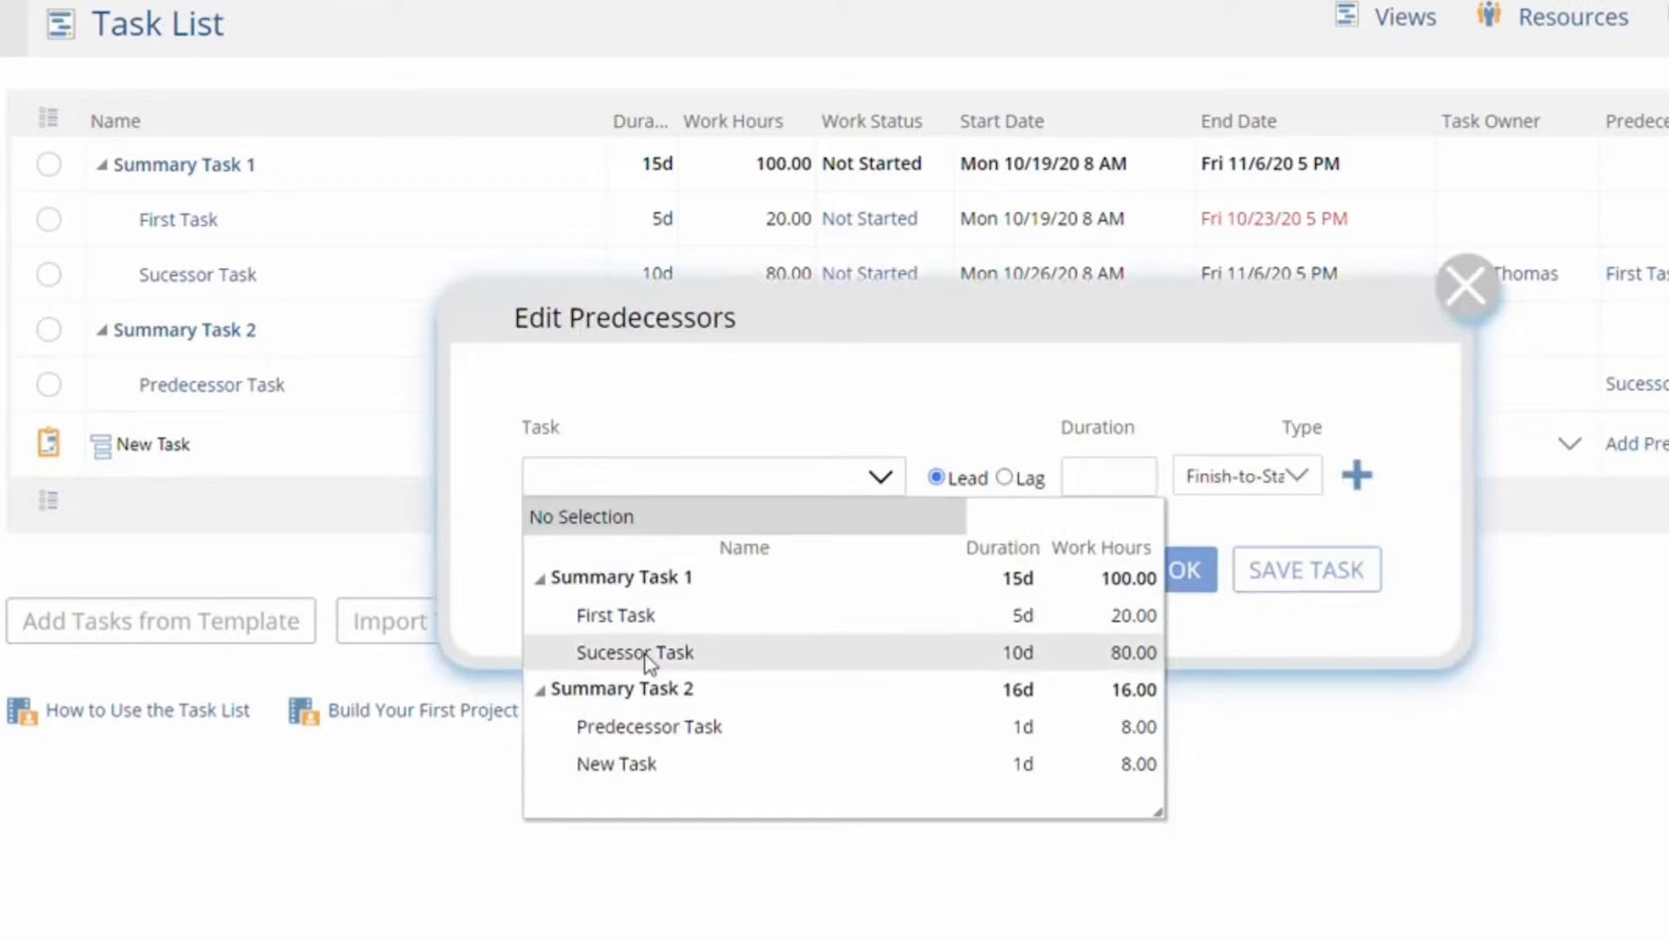
Set Sucessor Task as predecessor and apply a Must Start On 11/25/2020 constraint with time capture.
left_click(649, 726)
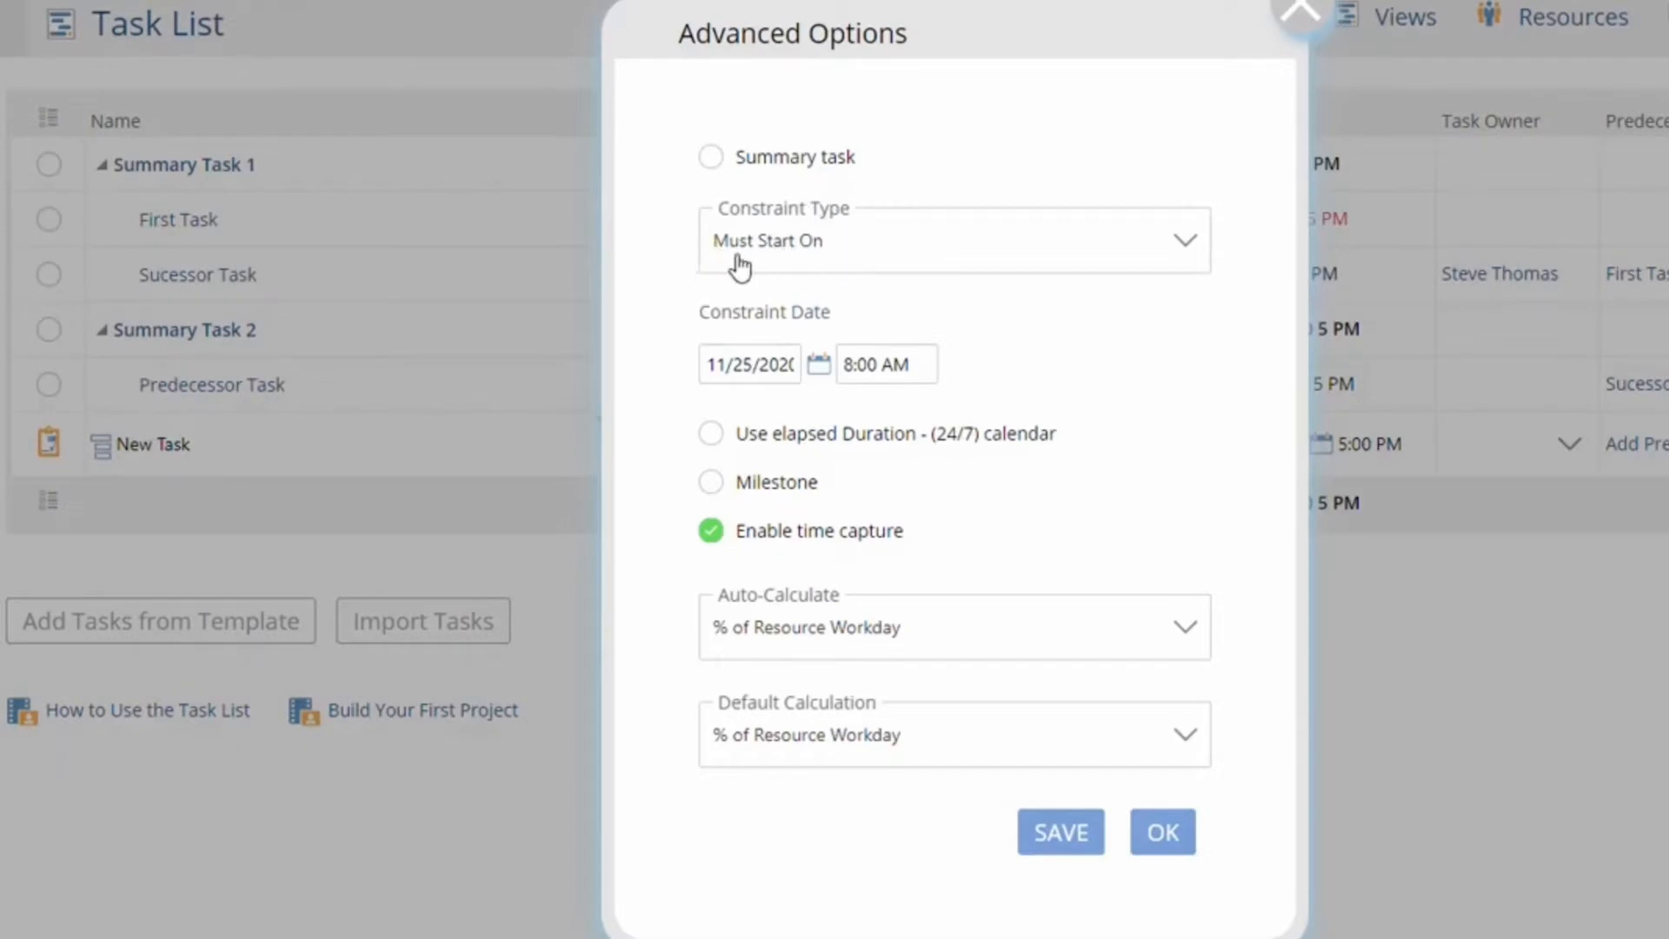
left_click(1163, 831)
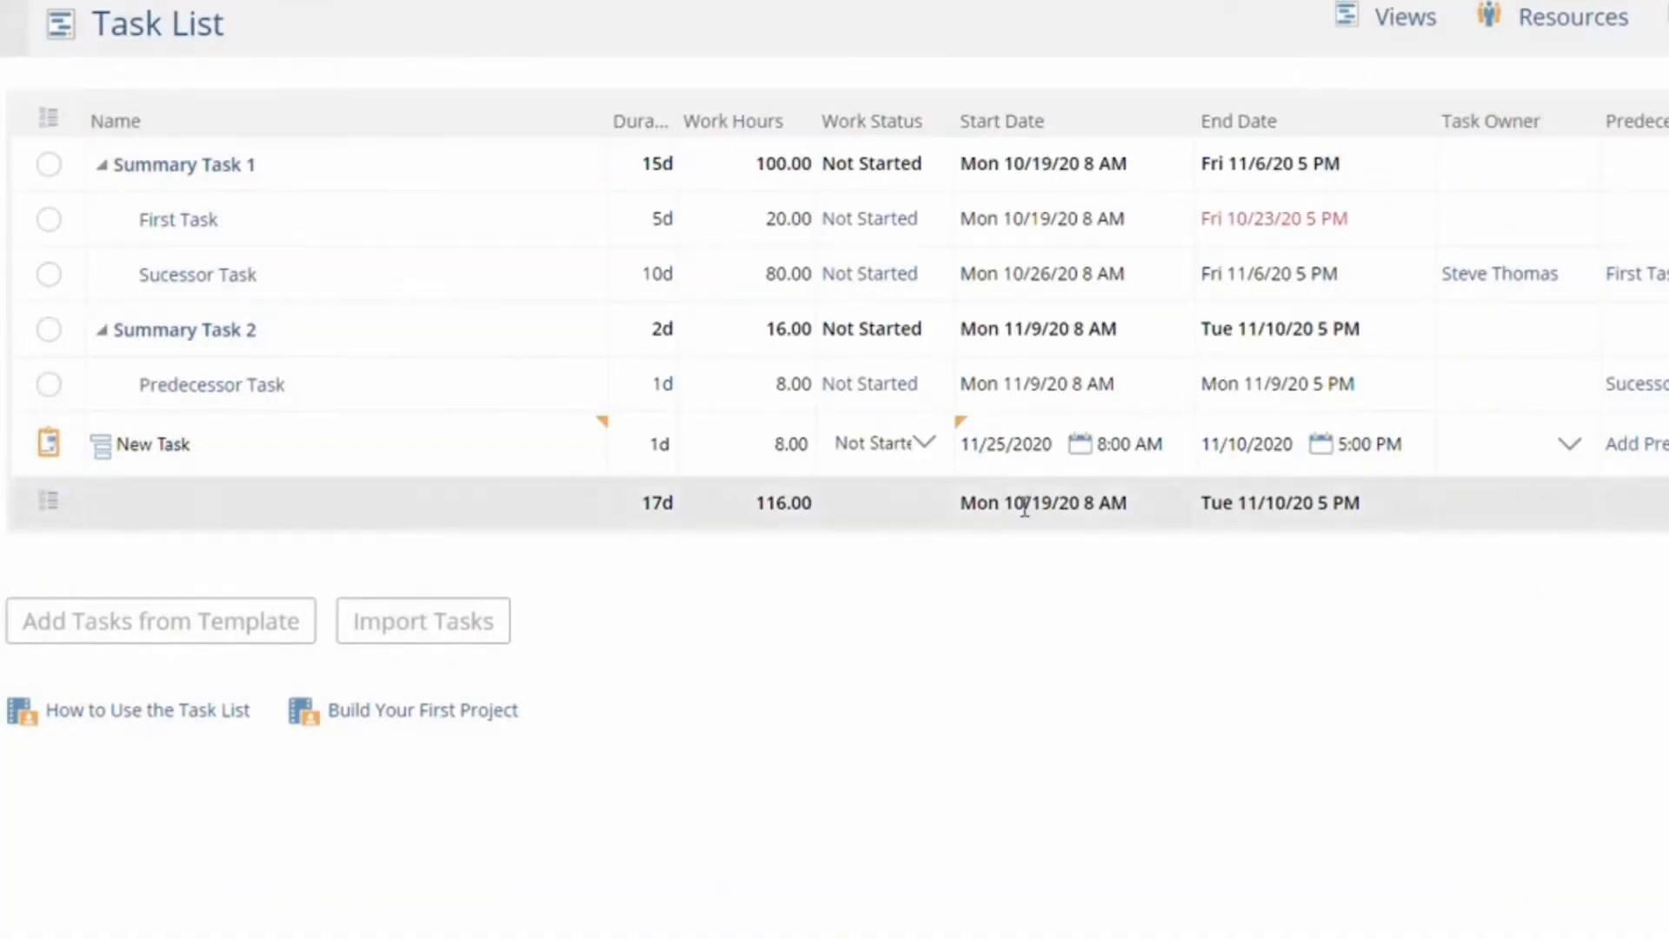
left_click(1564, 444)
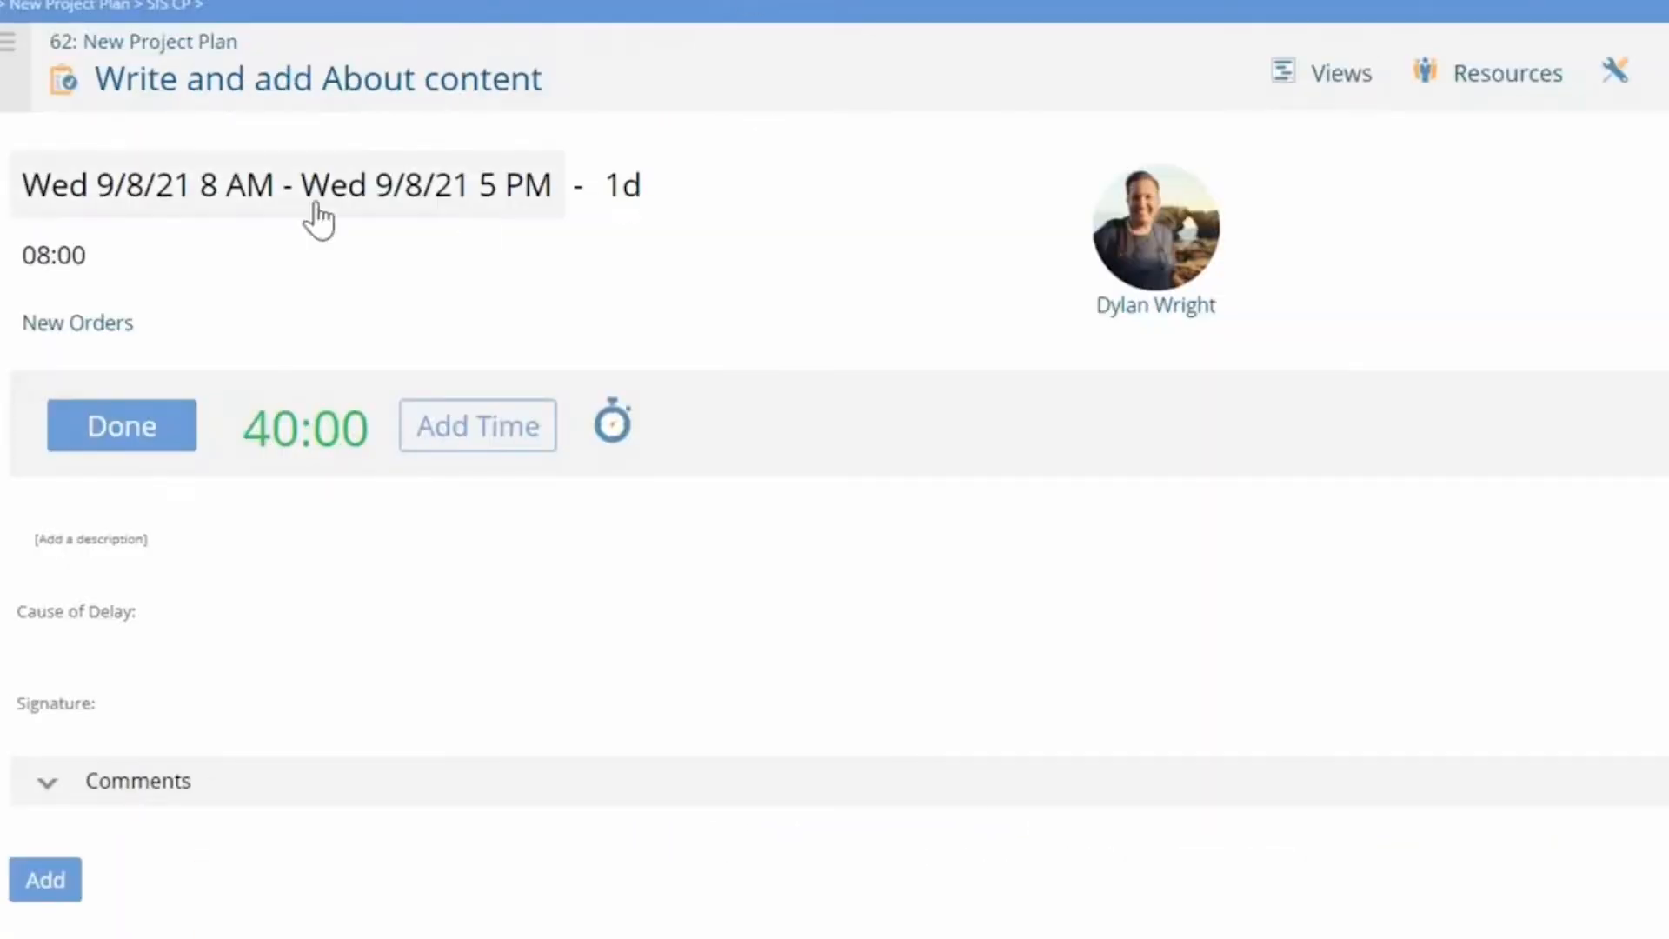
mouse_move(622, 191)
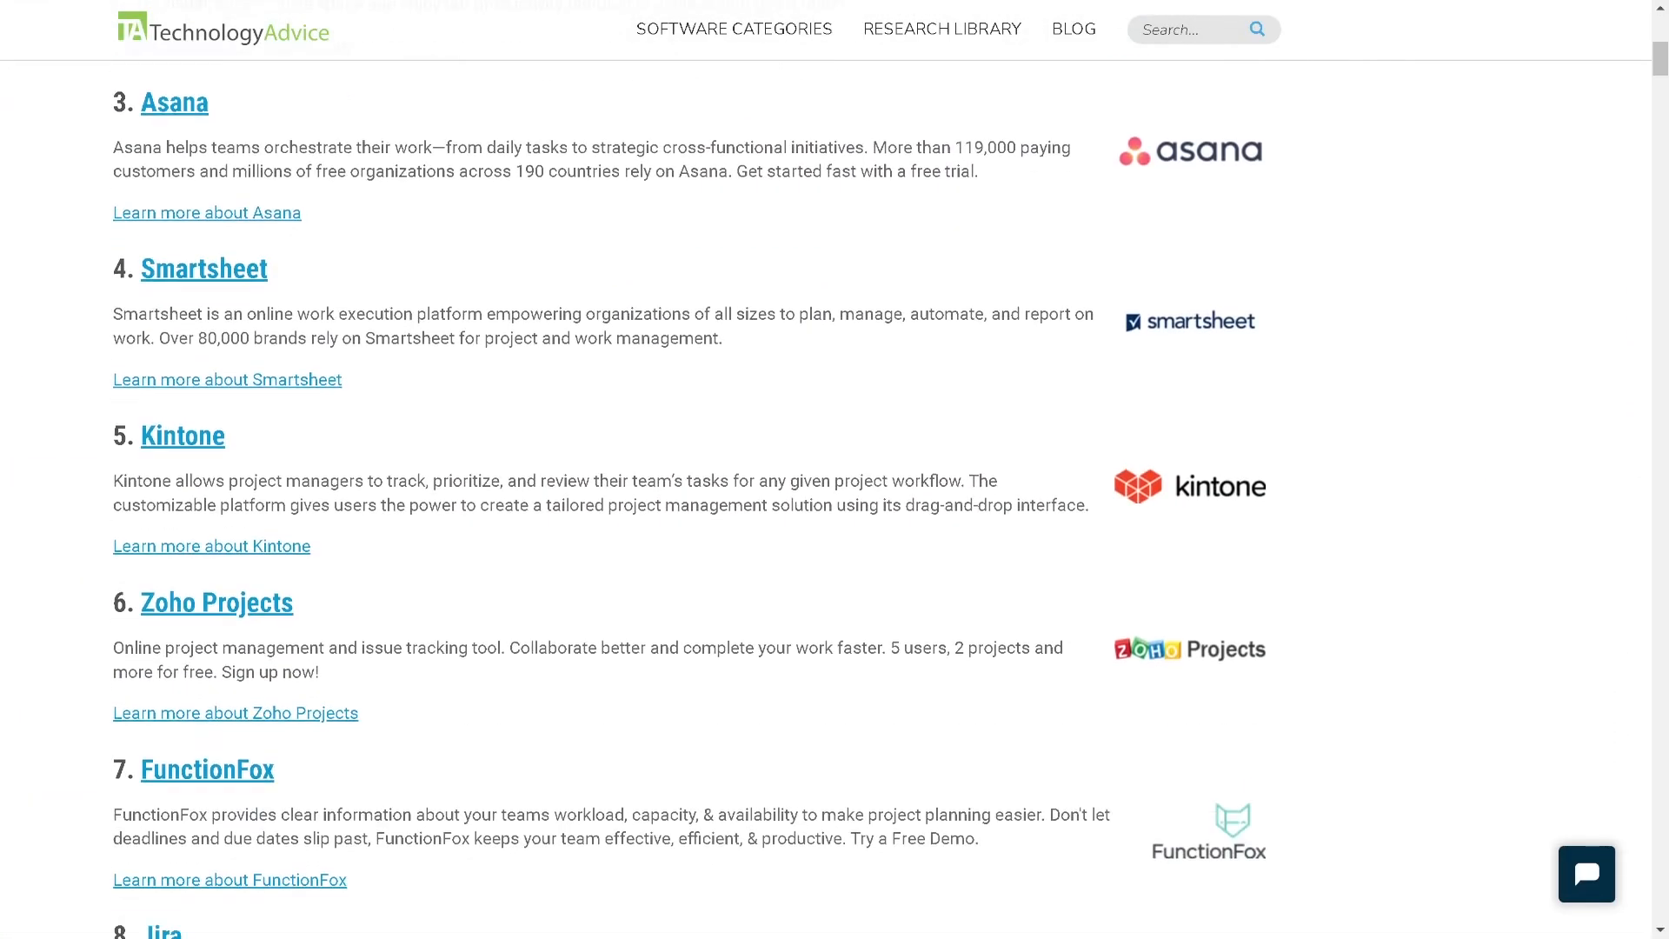
Scroll the article past the Workzone, Asana, Jira and LiquidPlanner ratings to the Monday.com section.
scroll("down", 3)
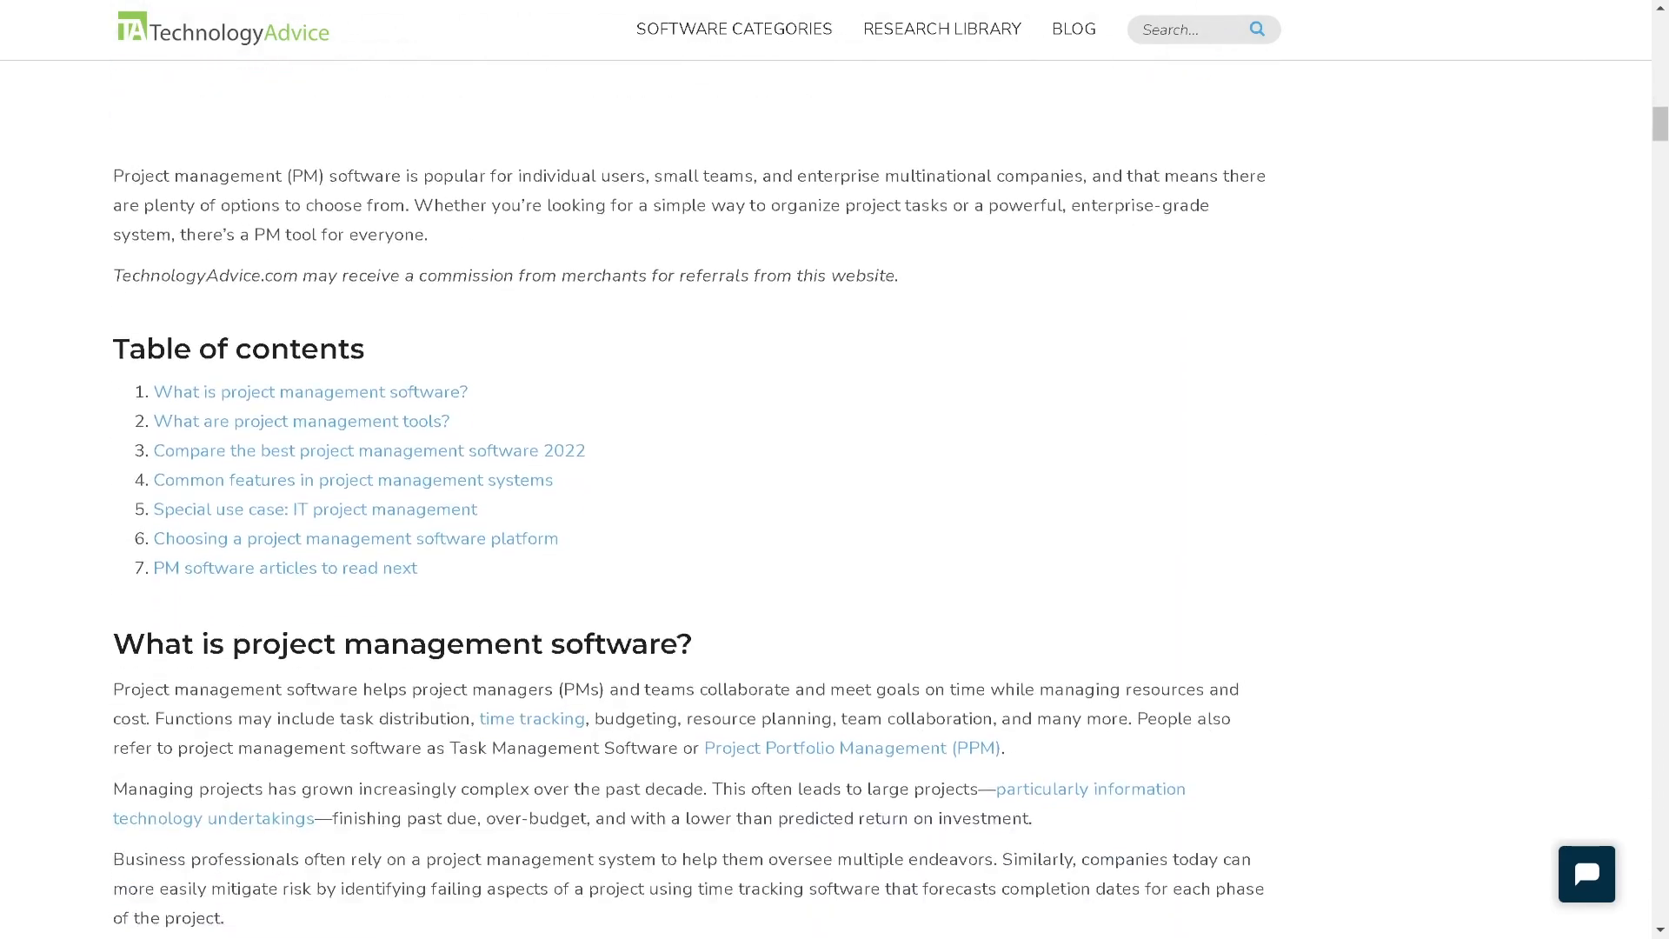
scroll("down", 3)
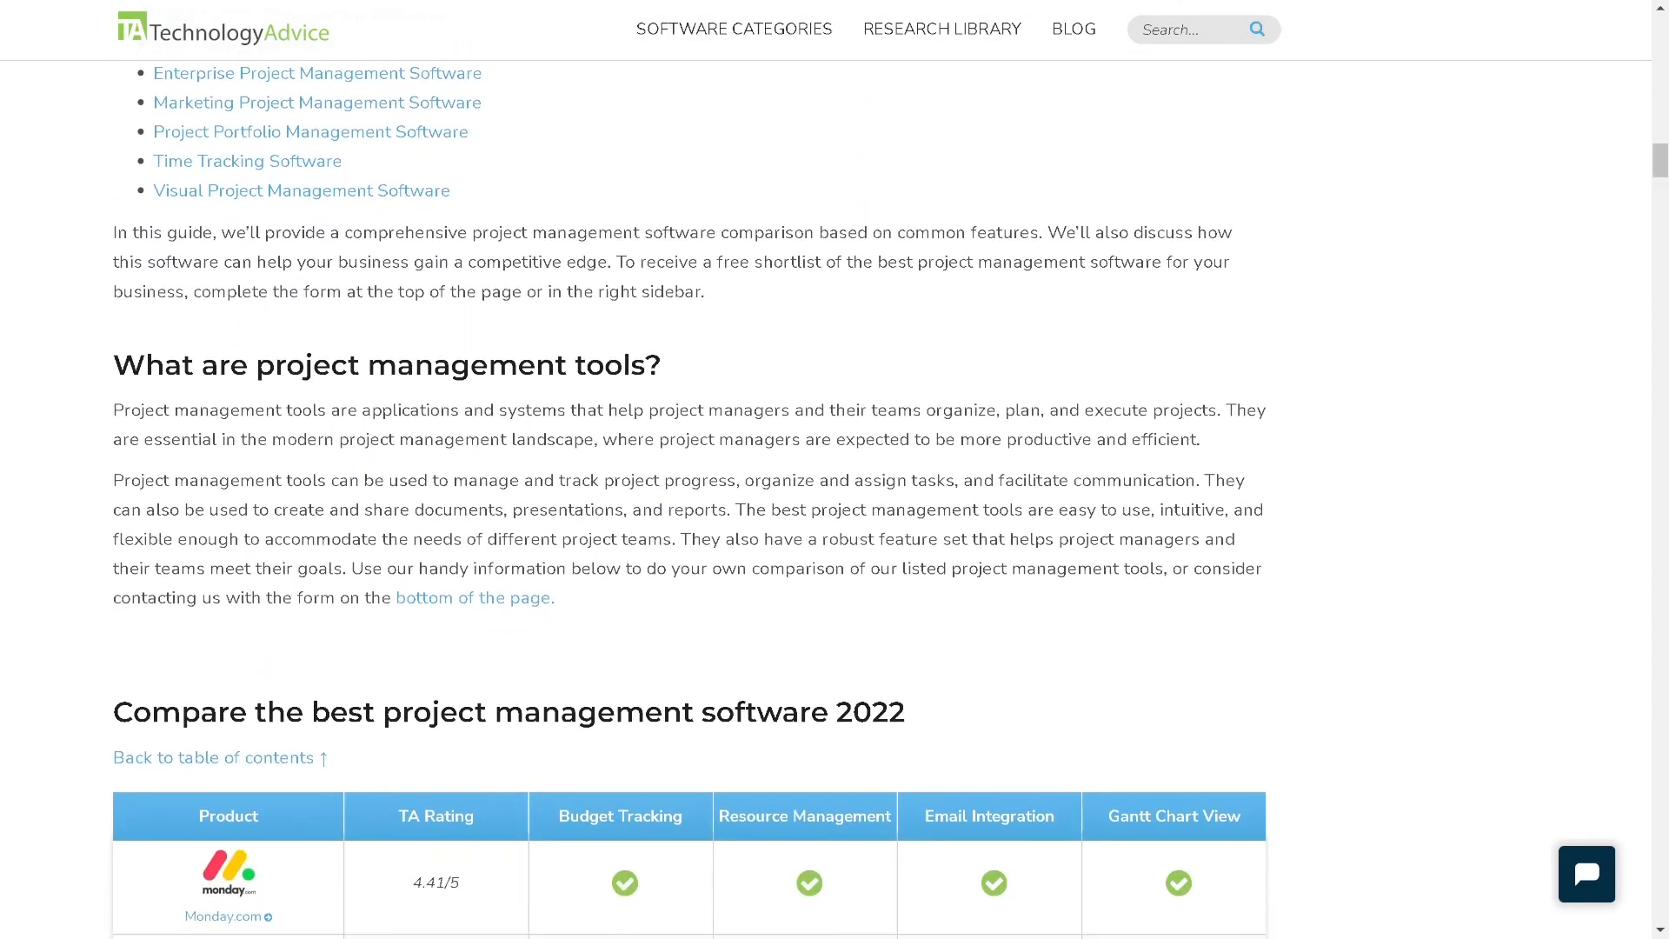
scroll("down", 3)
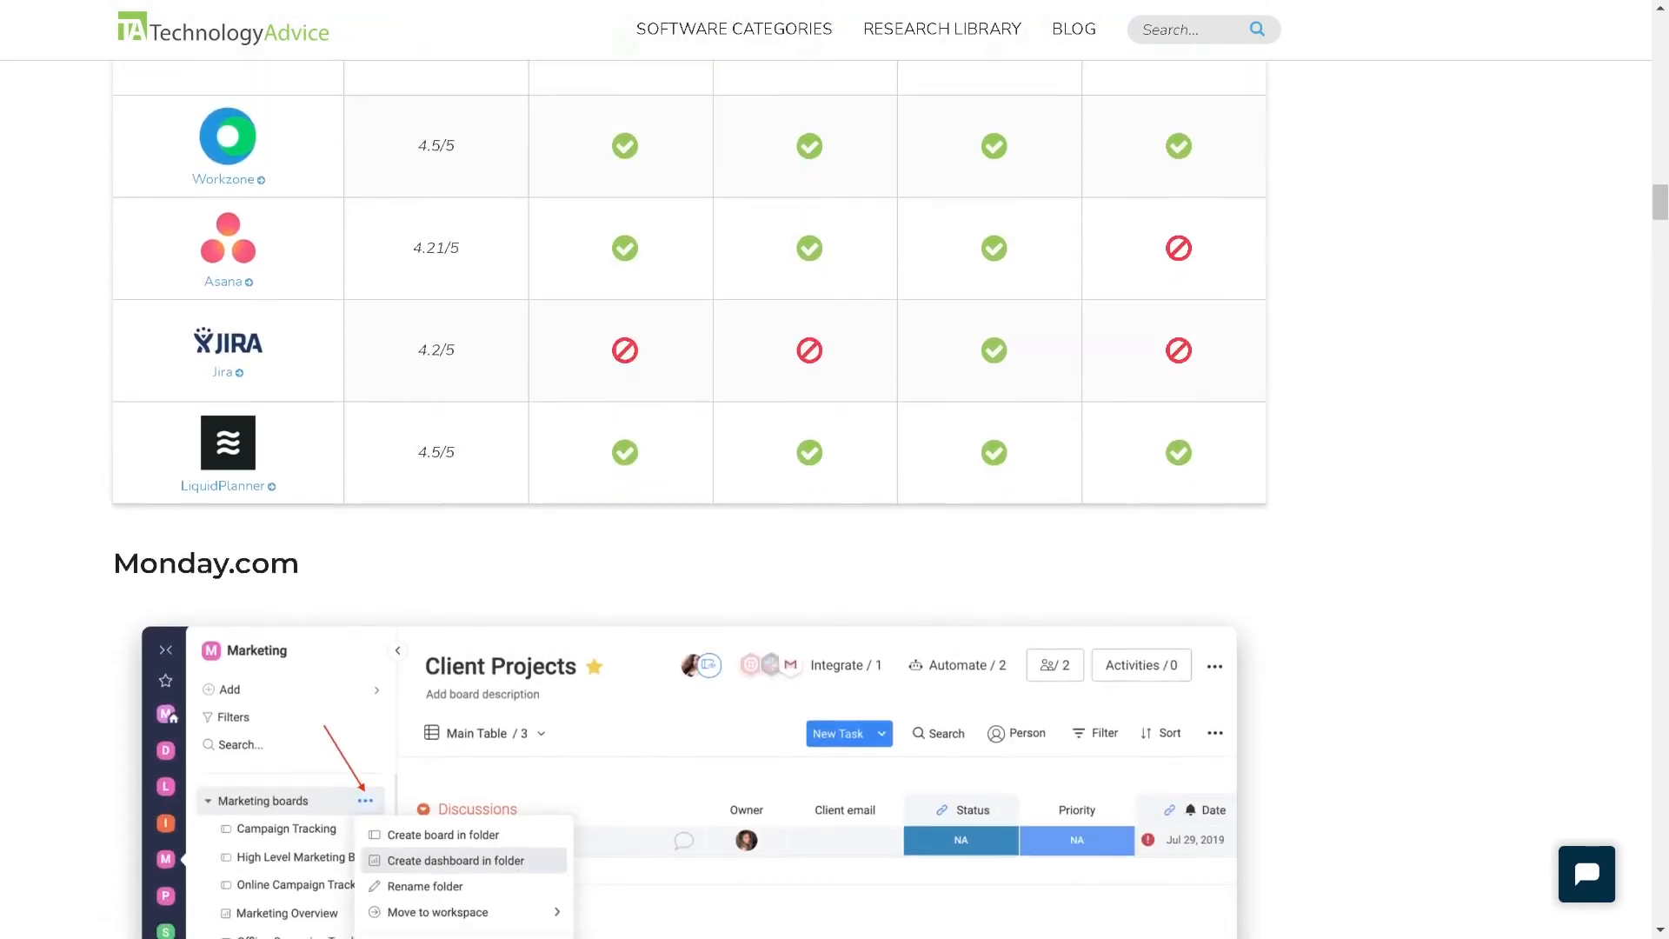